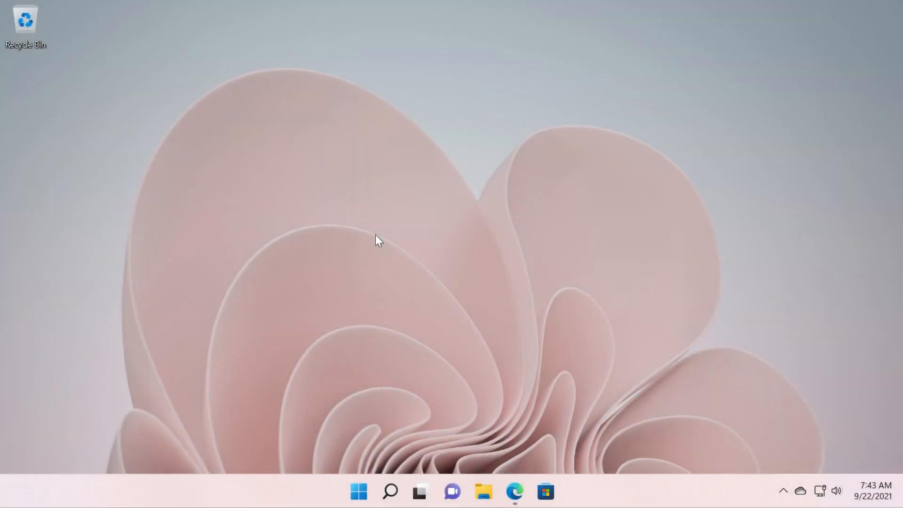
pyautogui.moveTo(608, 471)
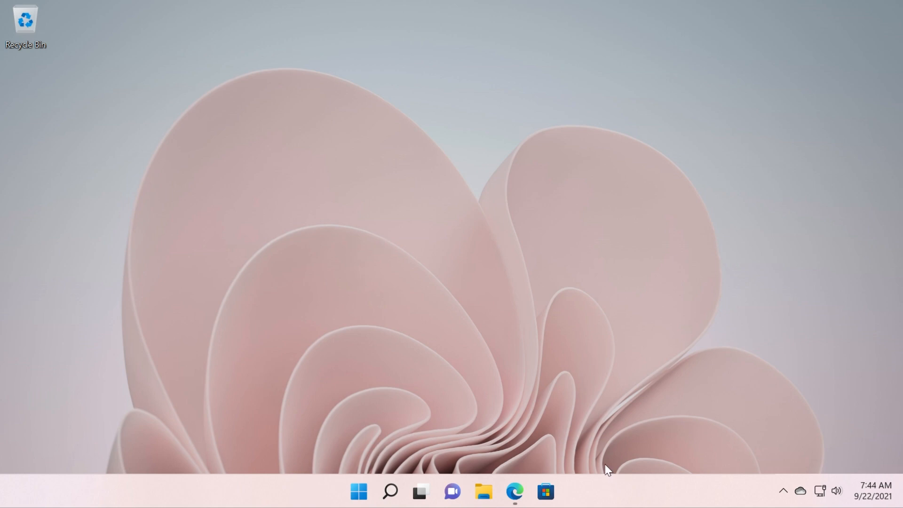
pyautogui.moveTo(514, 22)
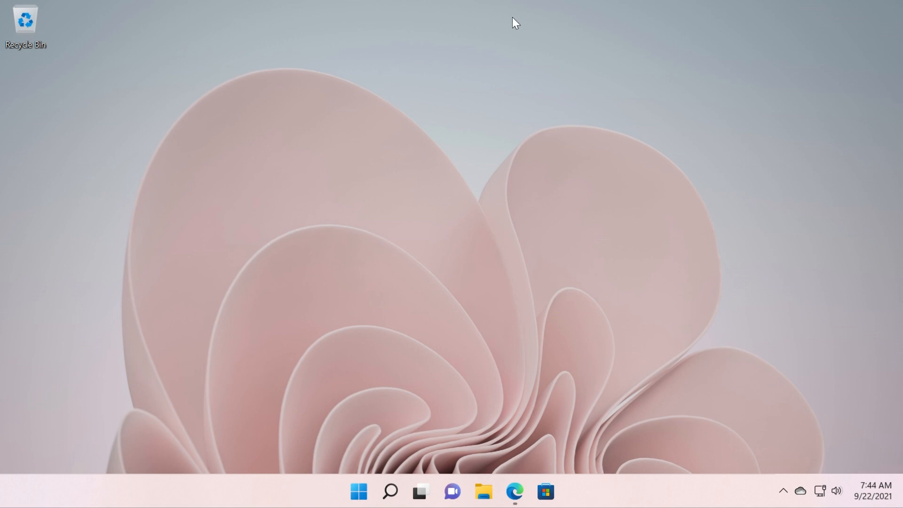
pyautogui.moveTo(318, 165)
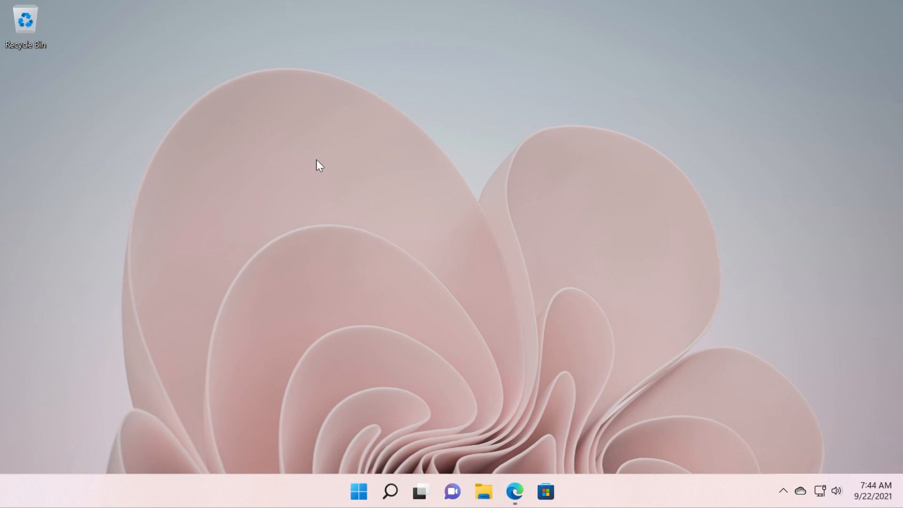
pyautogui.moveTo(612, 494)
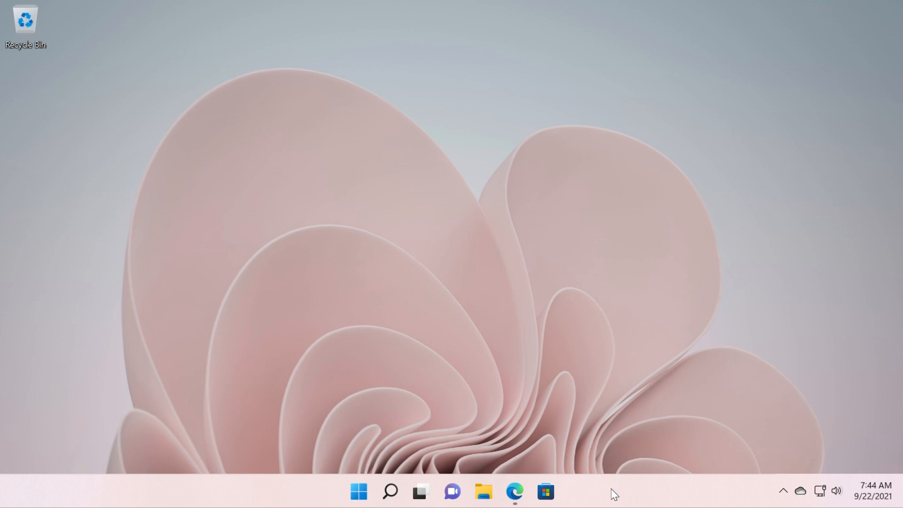
pyautogui.moveTo(625, 444)
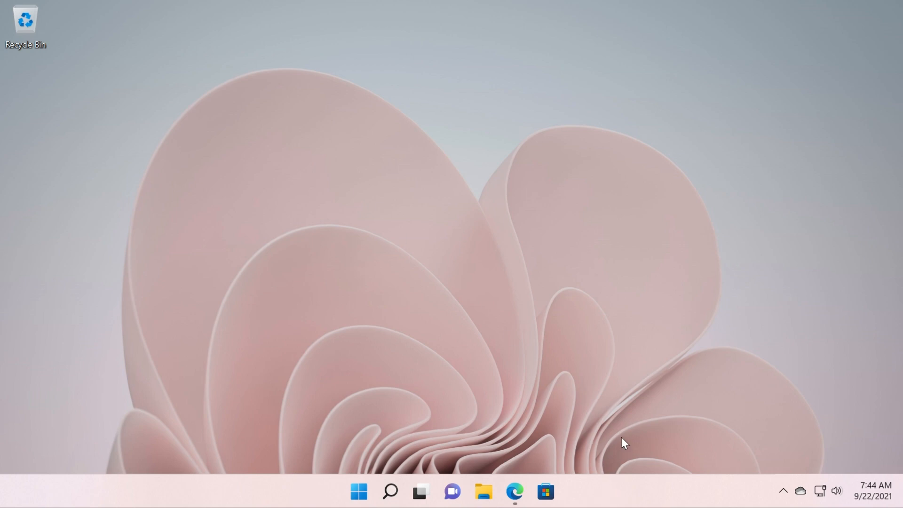
pyautogui.moveTo(521, 477)
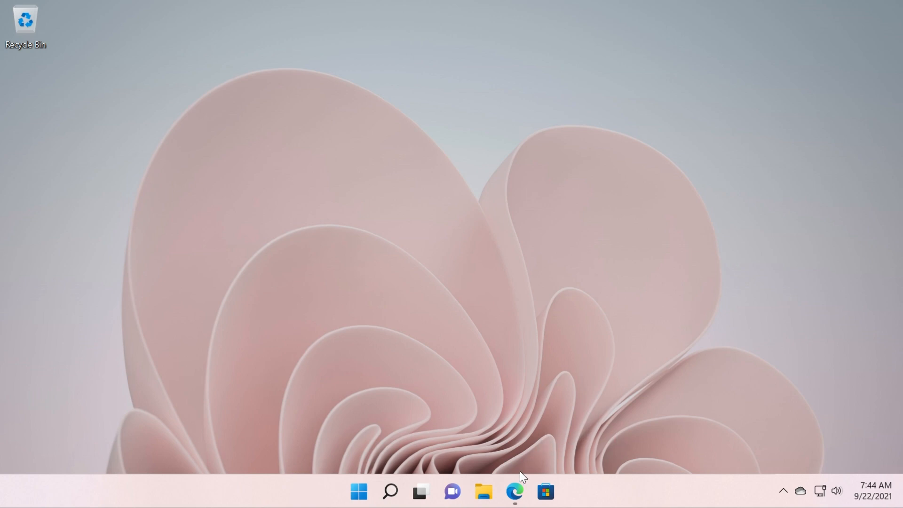
# Step: Open the Taskbar11 GitHub repository in Edge and read its README Description and Usage
pyautogui.click(513, 491)
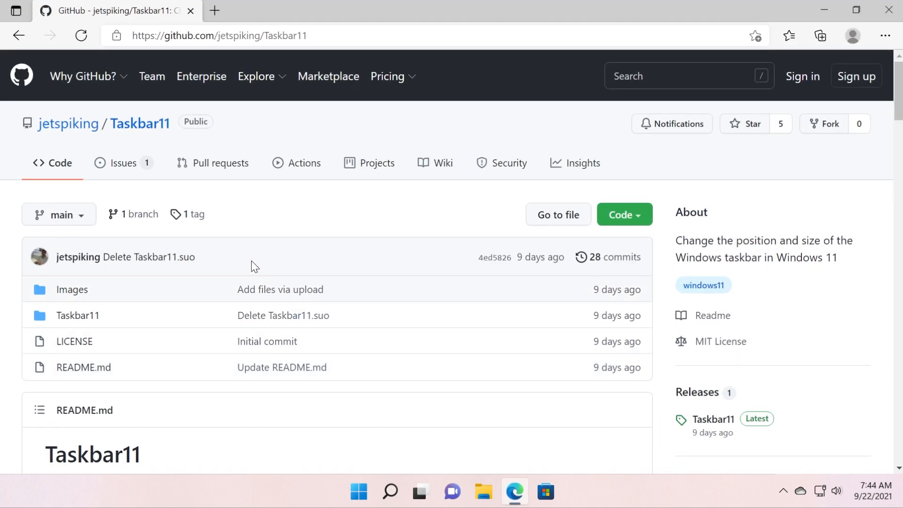
pyautogui.moveTo(149, 256)
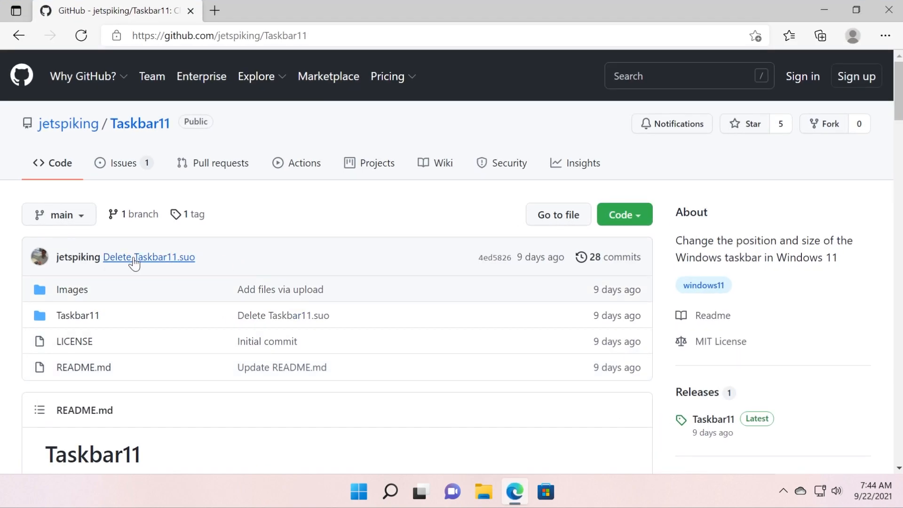
pyautogui.moveTo(77, 256)
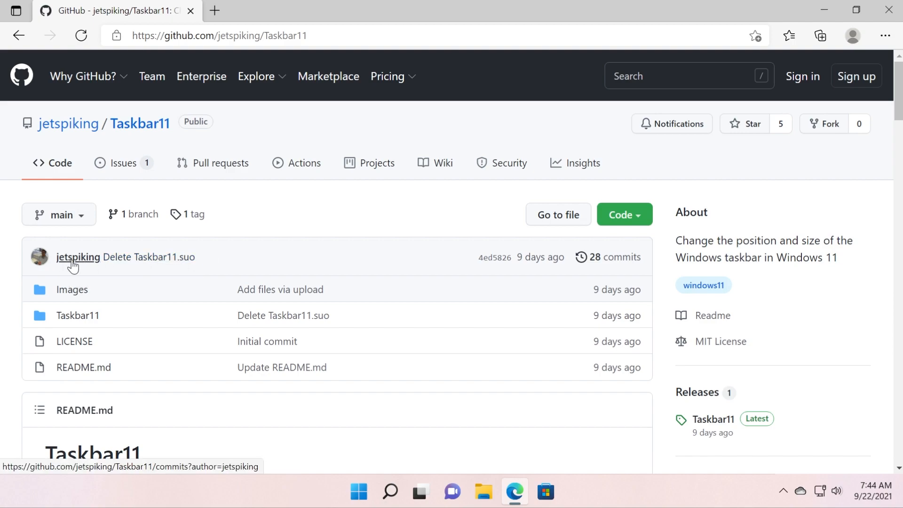
pyautogui.click(257, 76)
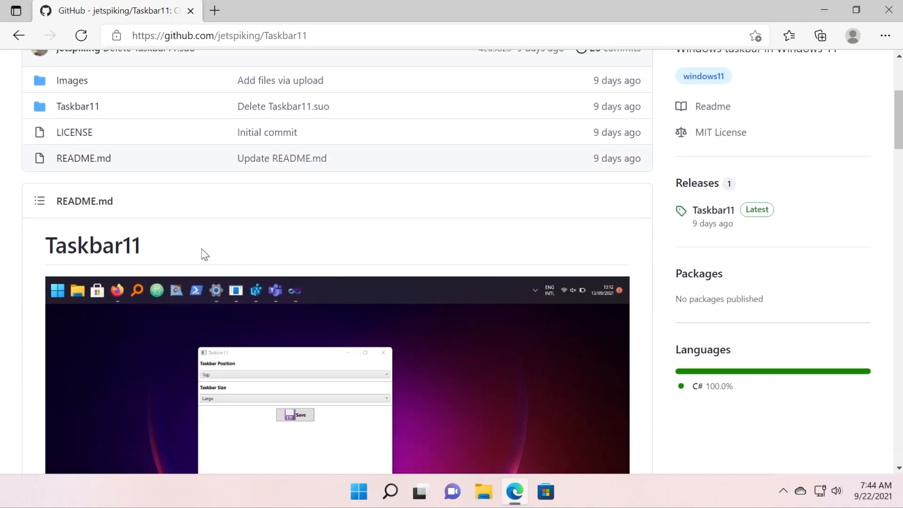
pyautogui.scroll(3)
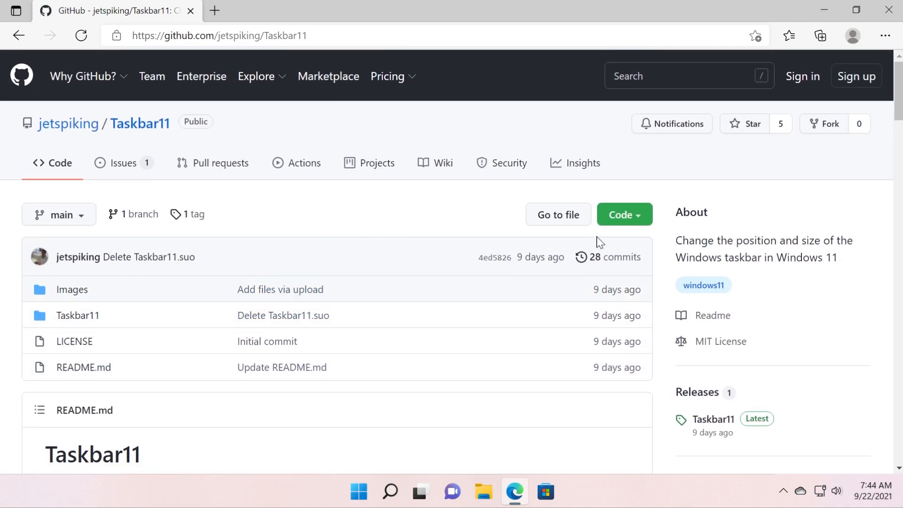
pyautogui.scroll(-3)
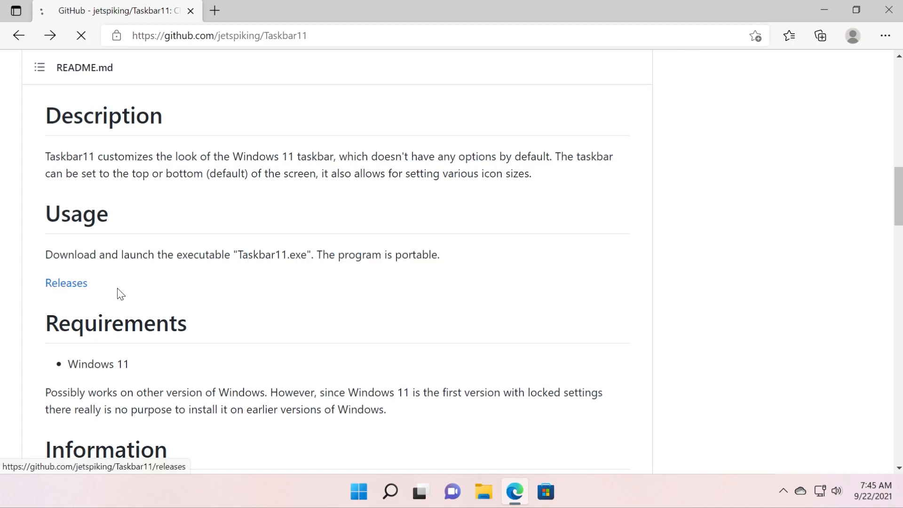
# Step: Download Taskbar11.exe from the Releases assets and keep it despite the browser block
pyautogui.click(66, 282)
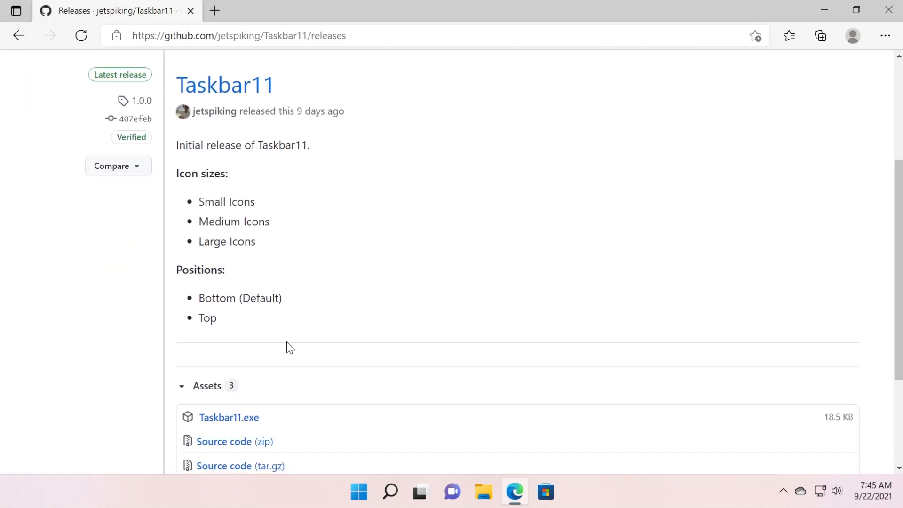
pyautogui.click(228, 417)
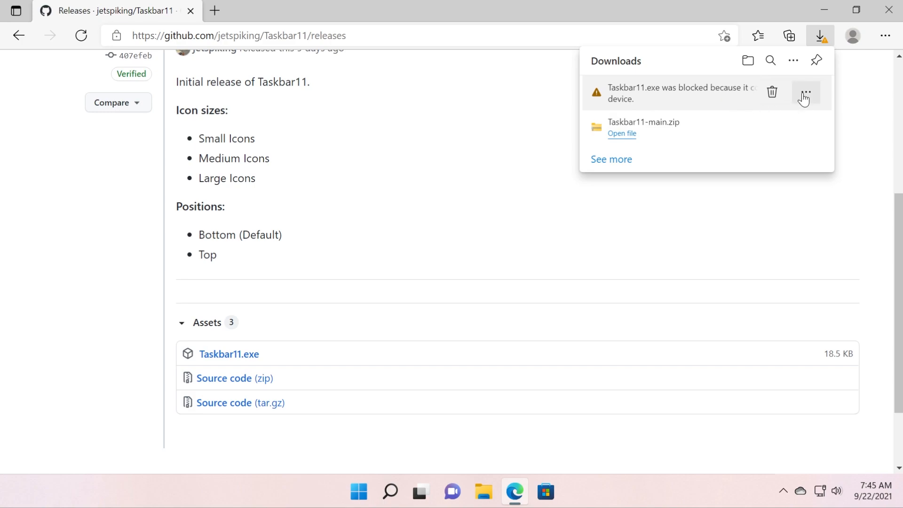
pyautogui.click(804, 92)
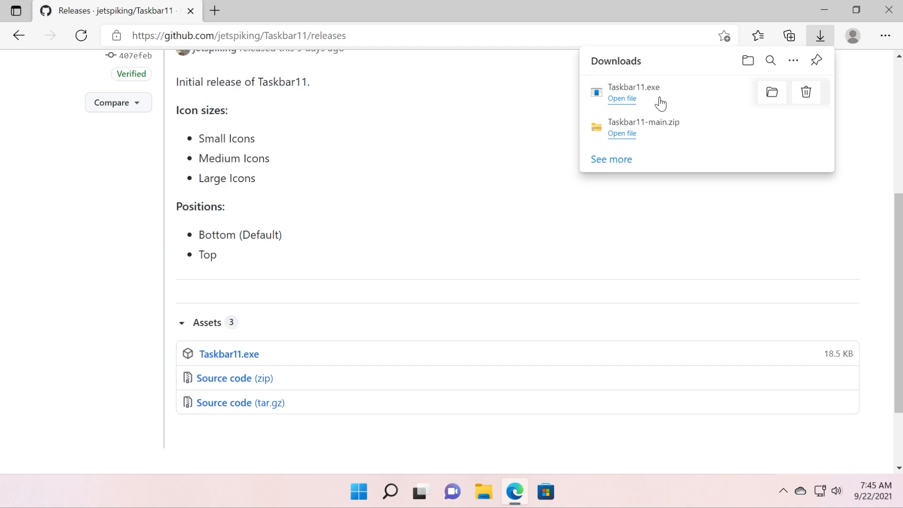
pyautogui.moveTo(671, 104)
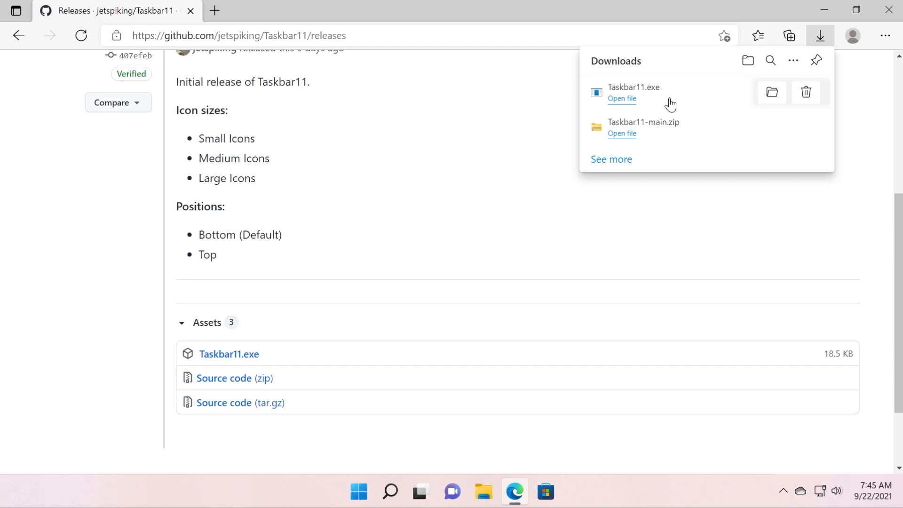
pyautogui.moveTo(699, 100)
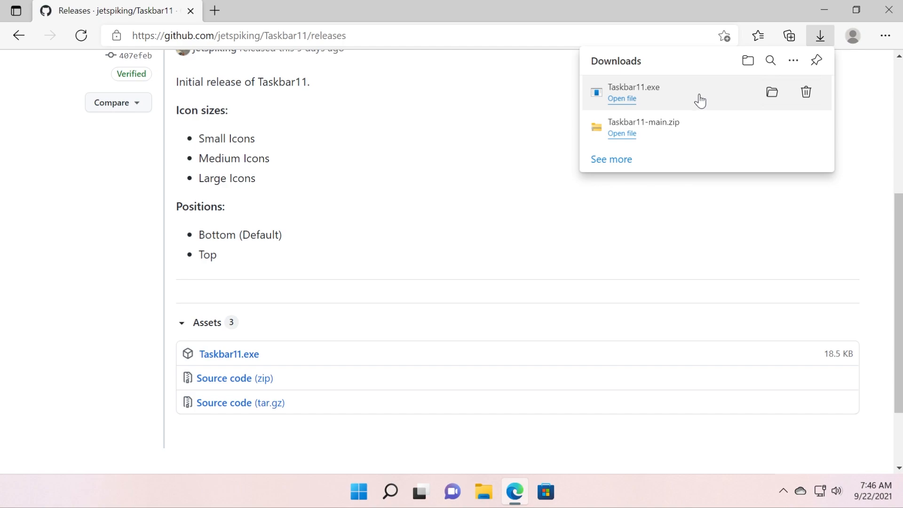
pyautogui.moveTo(823, 99)
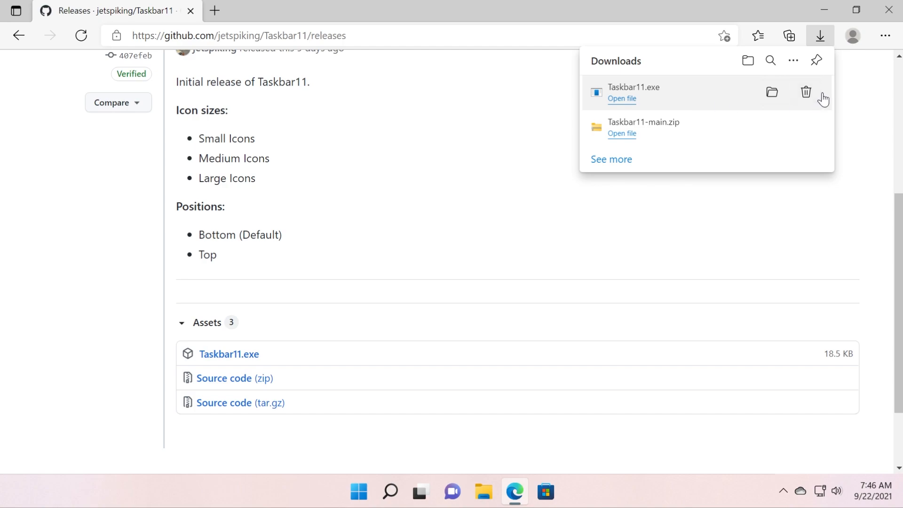
pyautogui.moveTo(650, 105)
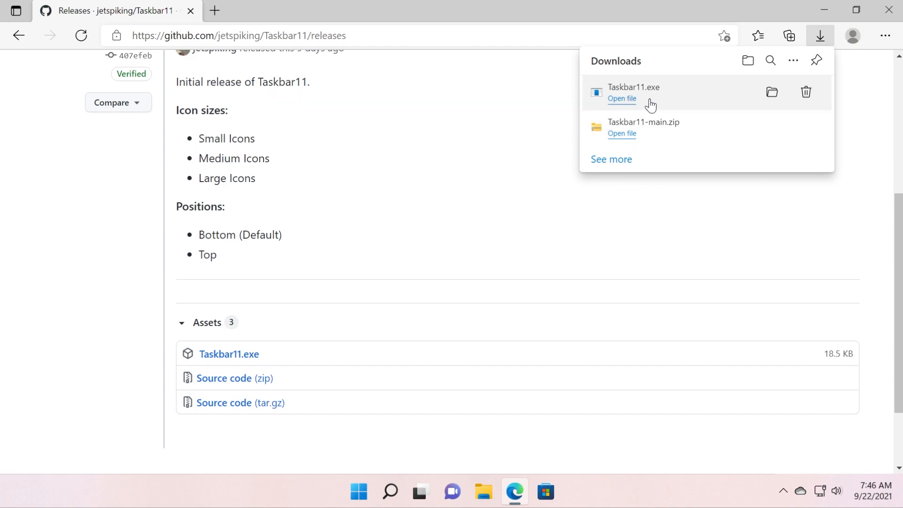
pyautogui.moveTo(621, 98)
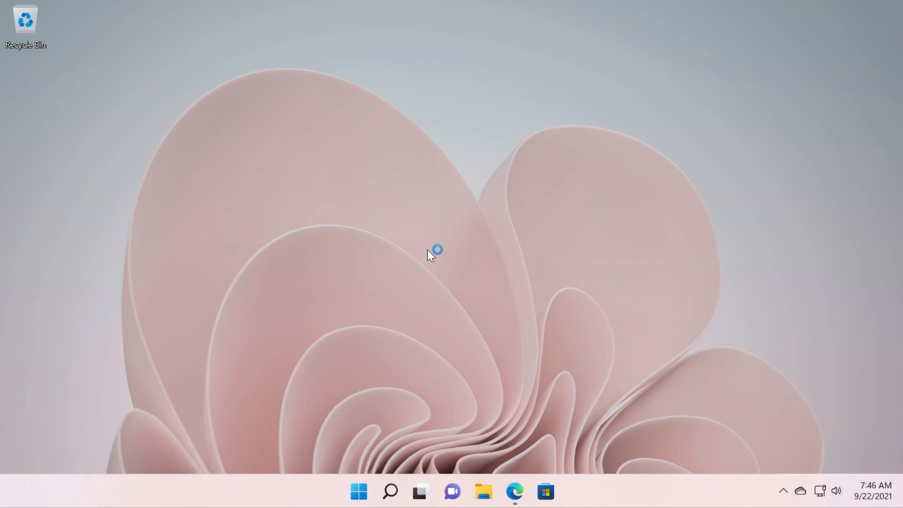
# Step: Launch Taskbar11 and set Taskbar Position to Top
pyautogui.click(556, 491)
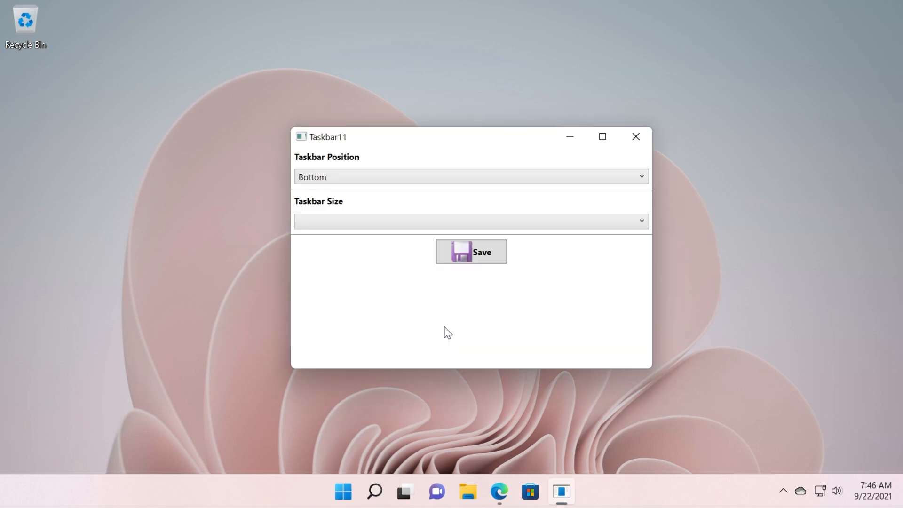
pyautogui.click(470, 177)
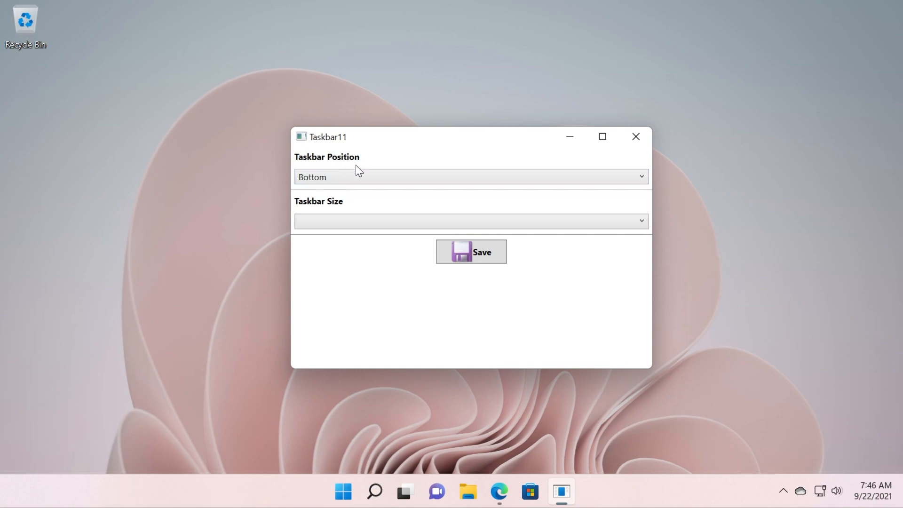
pyautogui.click(471, 221)
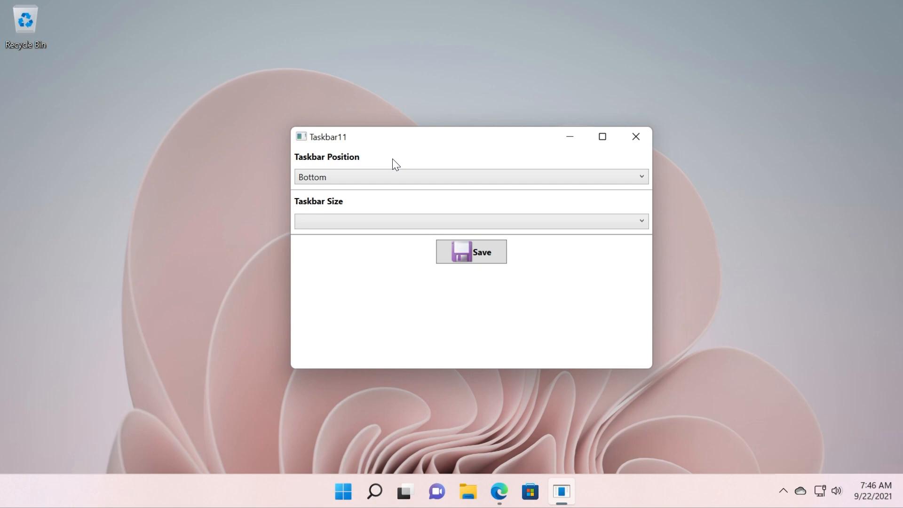
pyautogui.click(469, 176)
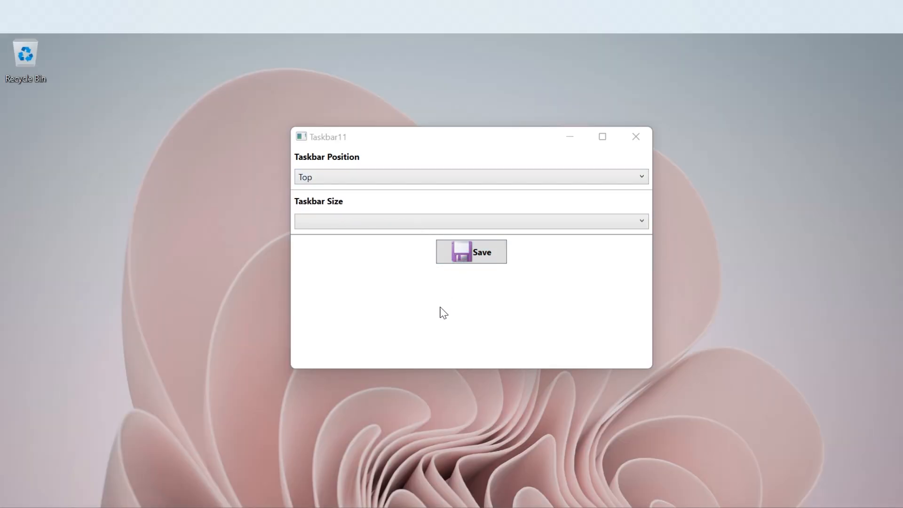
pyautogui.click(471, 252)
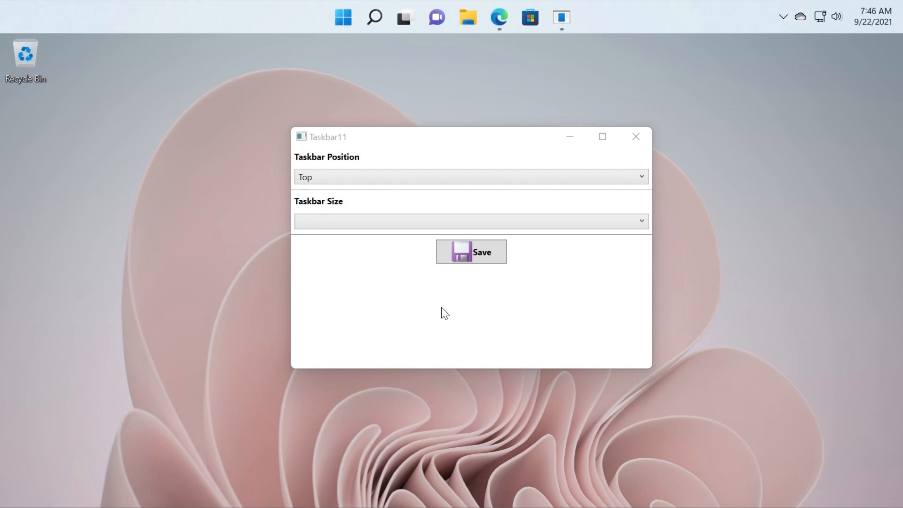
pyautogui.moveTo(367, 69)
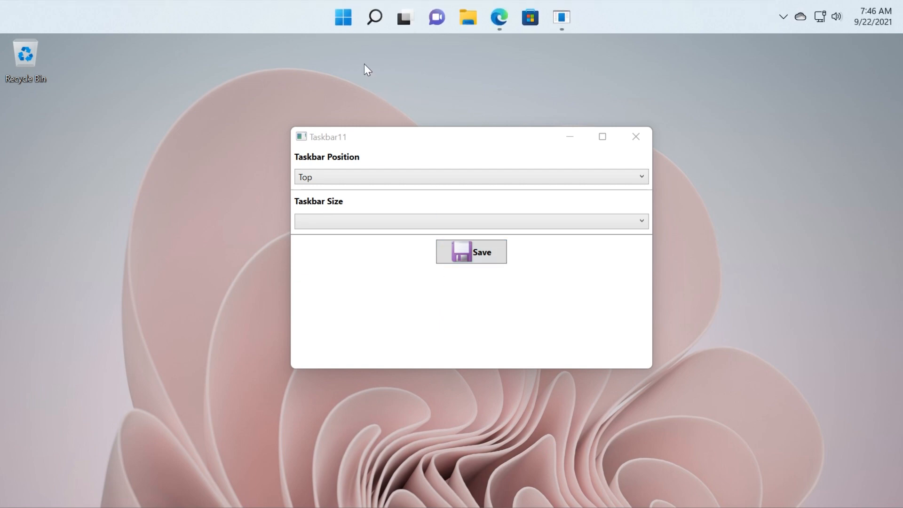
# Step: Try Taskbar Size Small, then Large, and finally settle on Medium
pyautogui.click(470, 221)
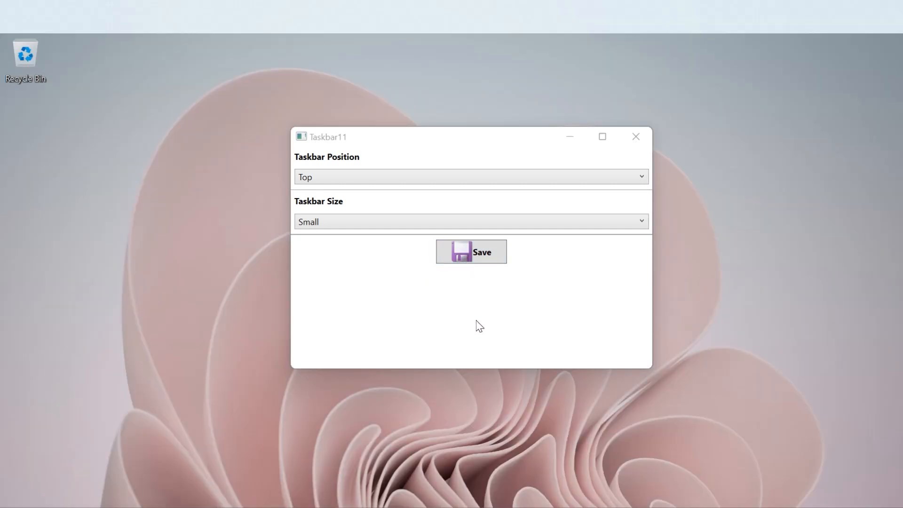
pyautogui.click(470, 252)
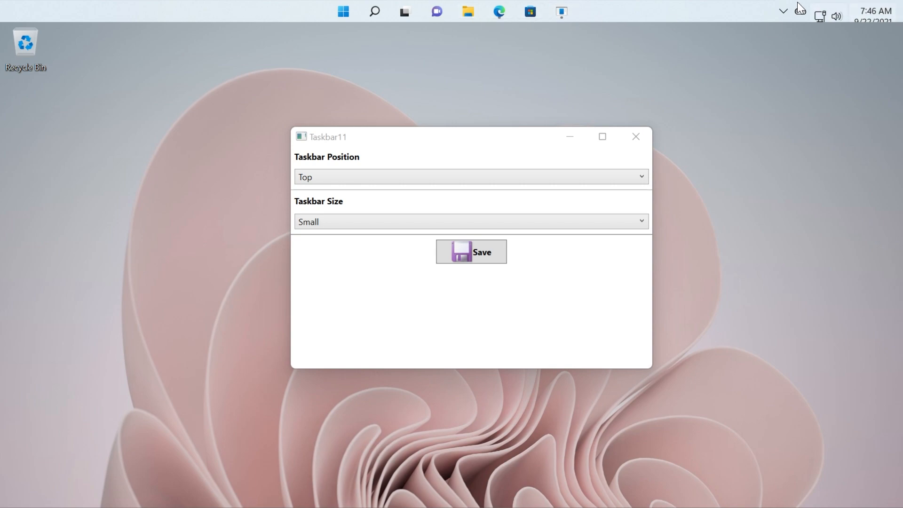
pyautogui.moveTo(487, 144)
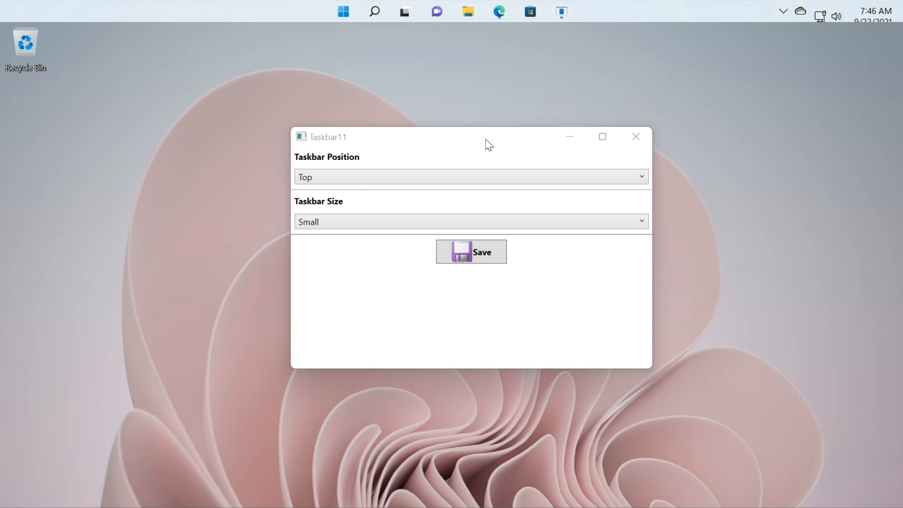
pyautogui.click(469, 221)
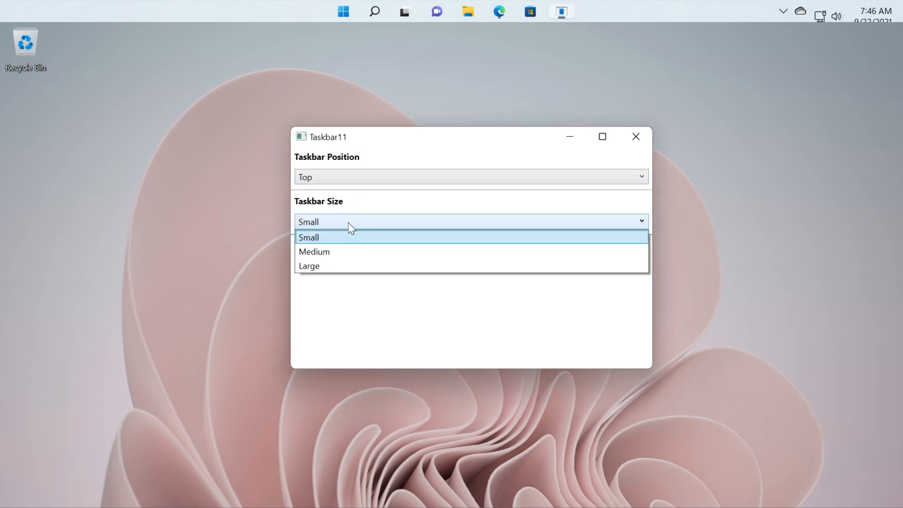
pyautogui.click(309, 265)
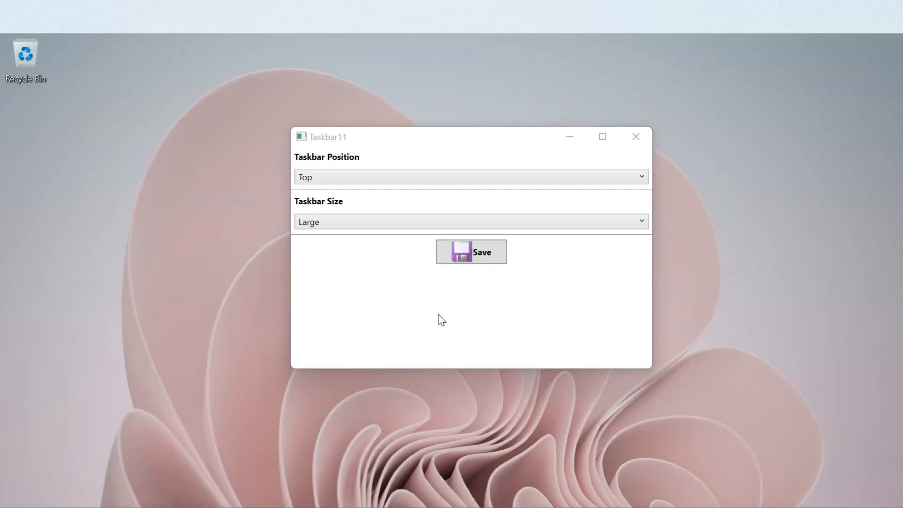
pyautogui.click(470, 251)
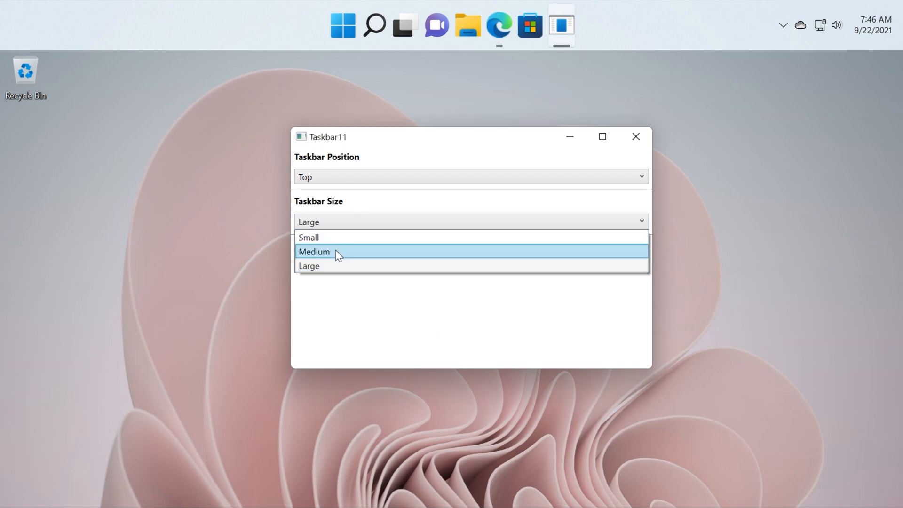
pyautogui.click(315, 251)
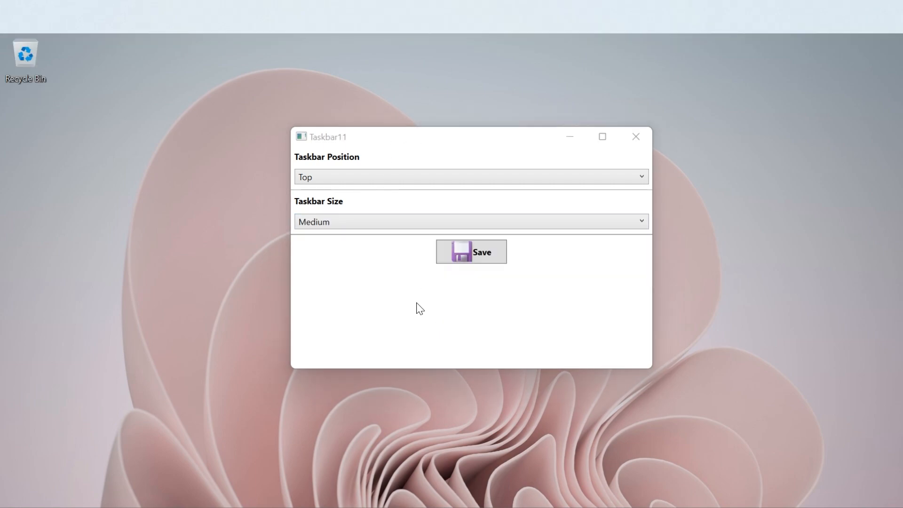
pyautogui.click(471, 252)
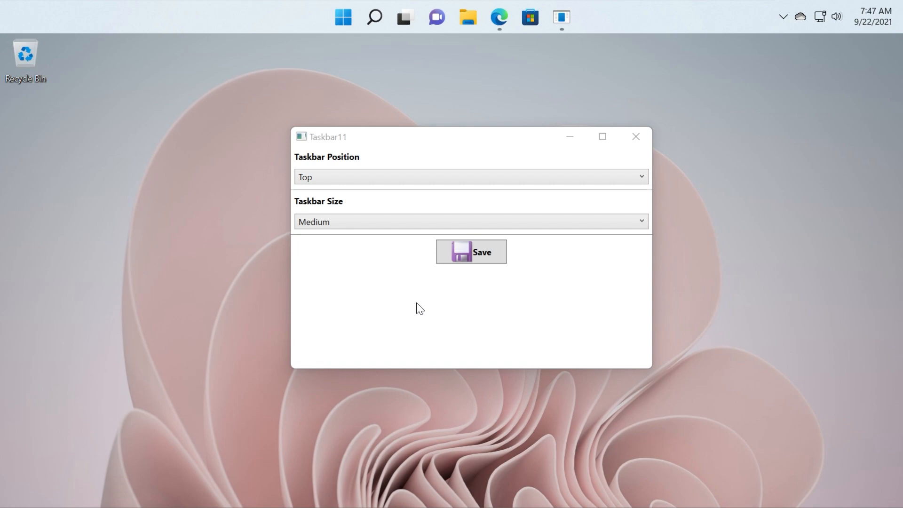
# Step: Close the Taskbar11 window, keeping the medium taskbar at the top
pyautogui.click(470, 251)
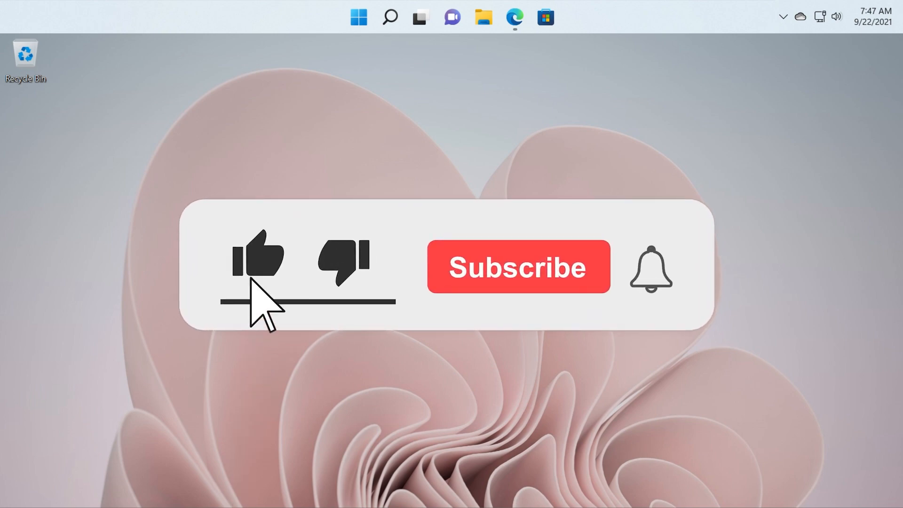
pyautogui.click(517, 267)
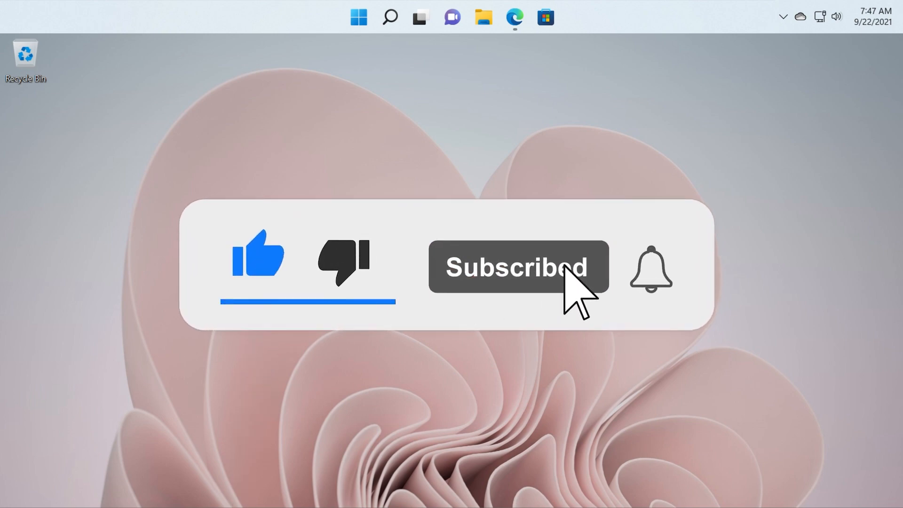
pyautogui.click(649, 267)
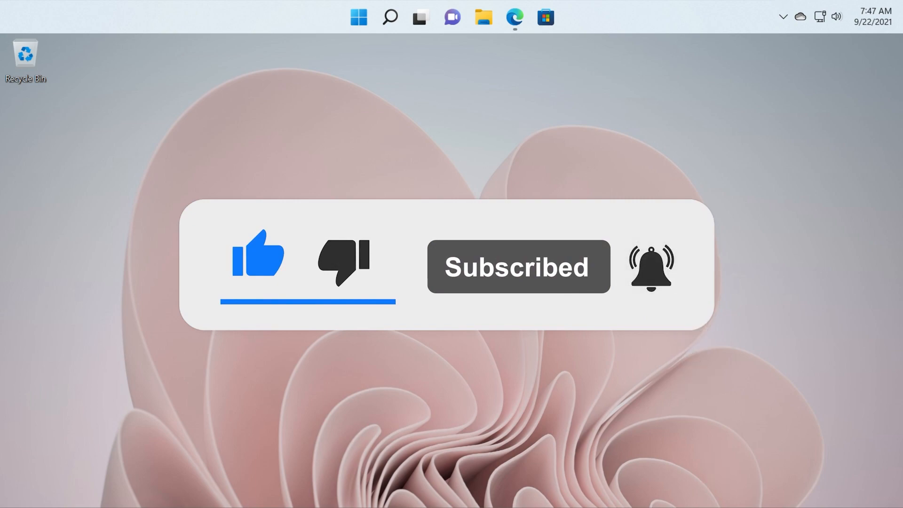